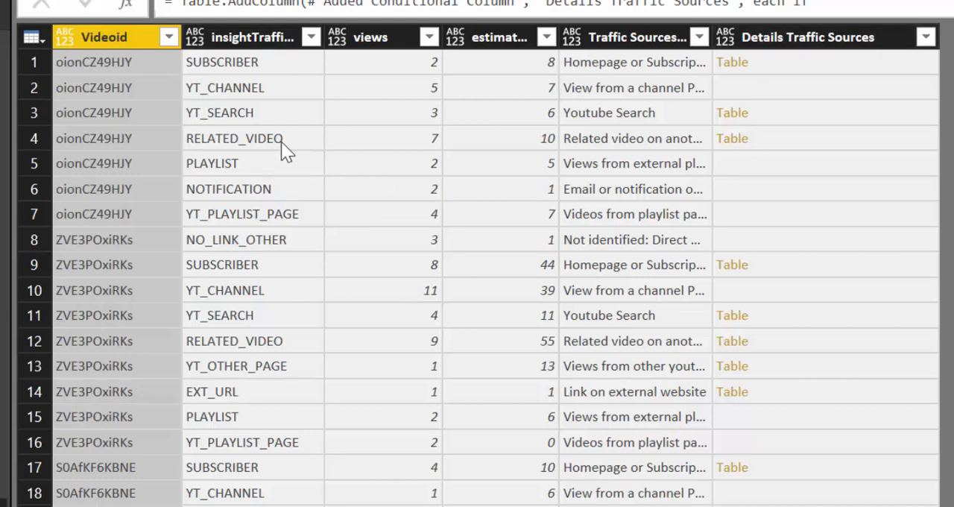
mouse_move(277, 78)
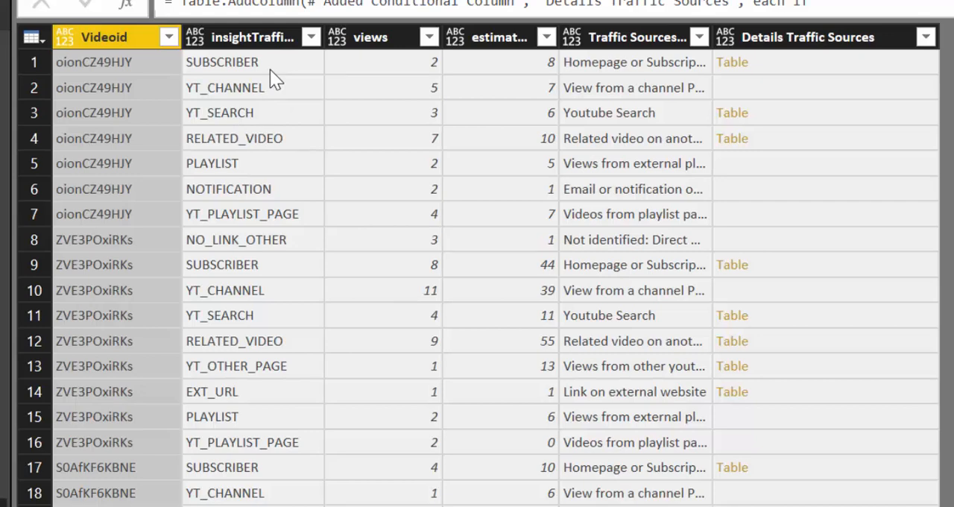
mouse_move(265, 71)
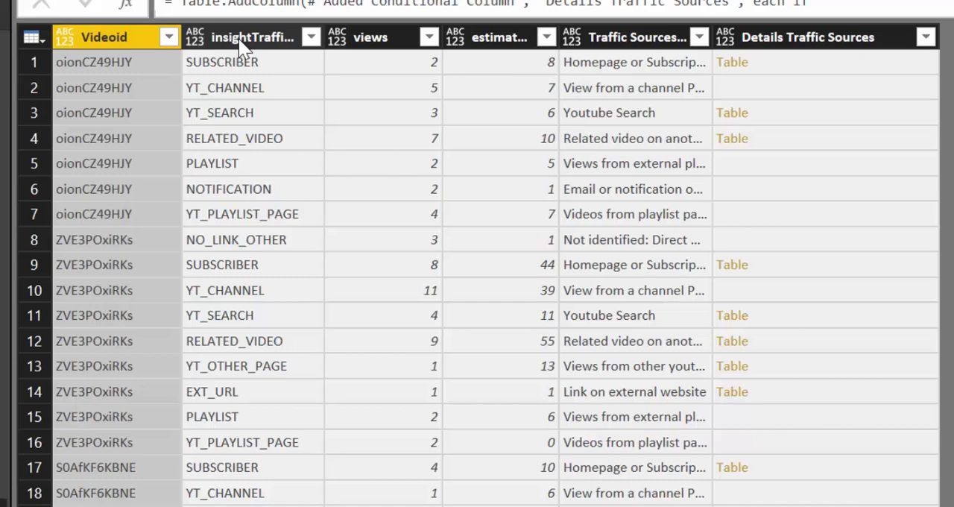
Preview the nested Details table of the RELATED_VIDEO row with video ids, minutes watched and views.
left_click(252, 36)
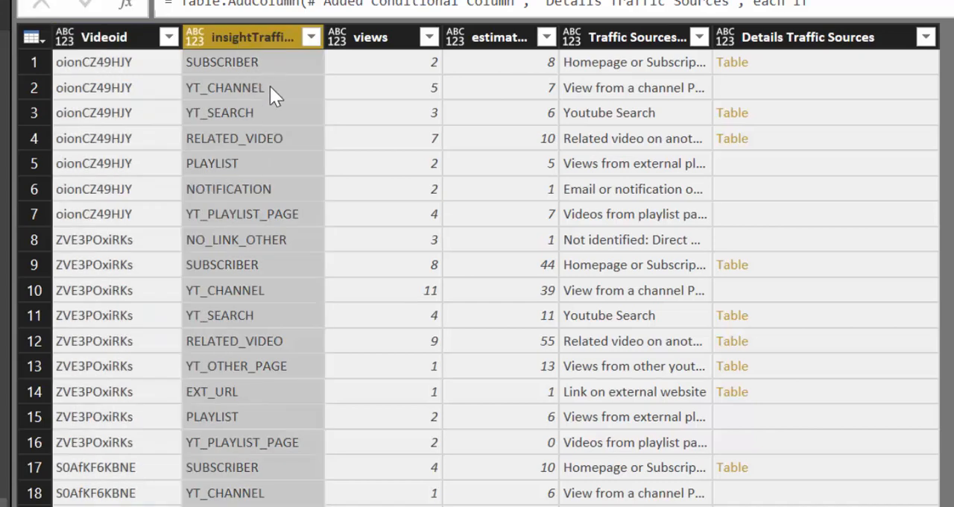
mouse_move(252, 122)
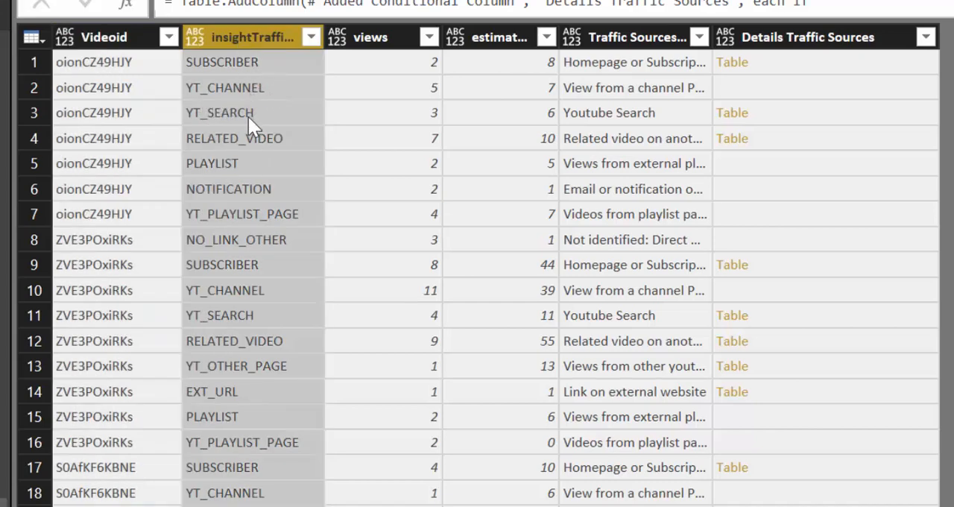
mouse_move(268, 149)
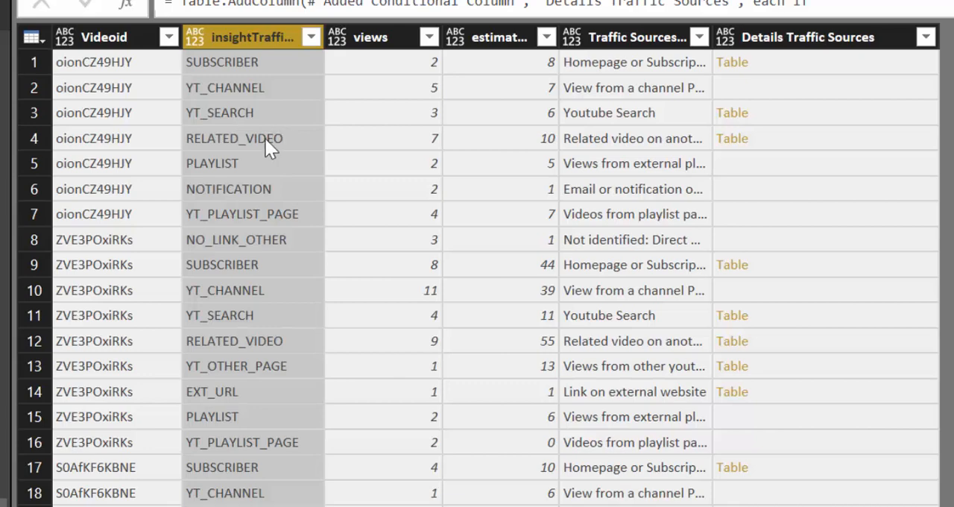
mouse_move(293, 298)
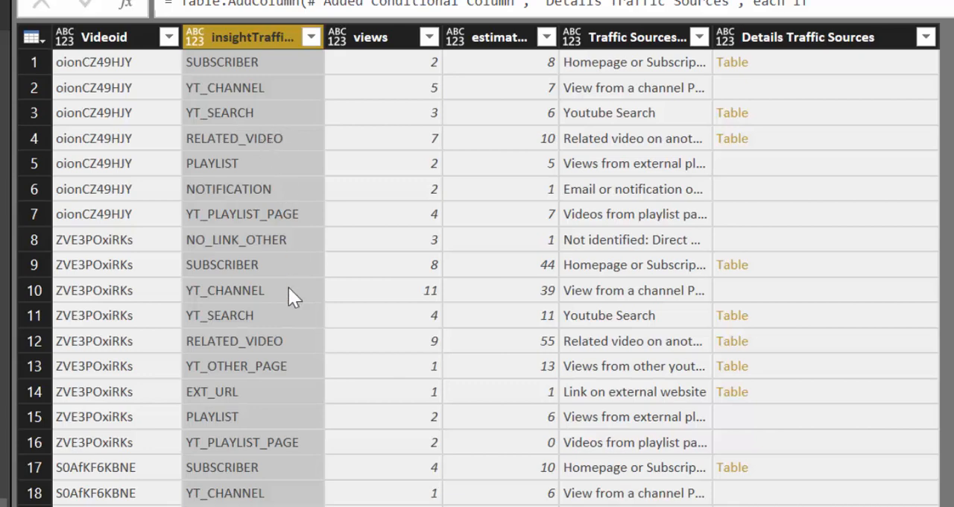
mouse_move(280, 119)
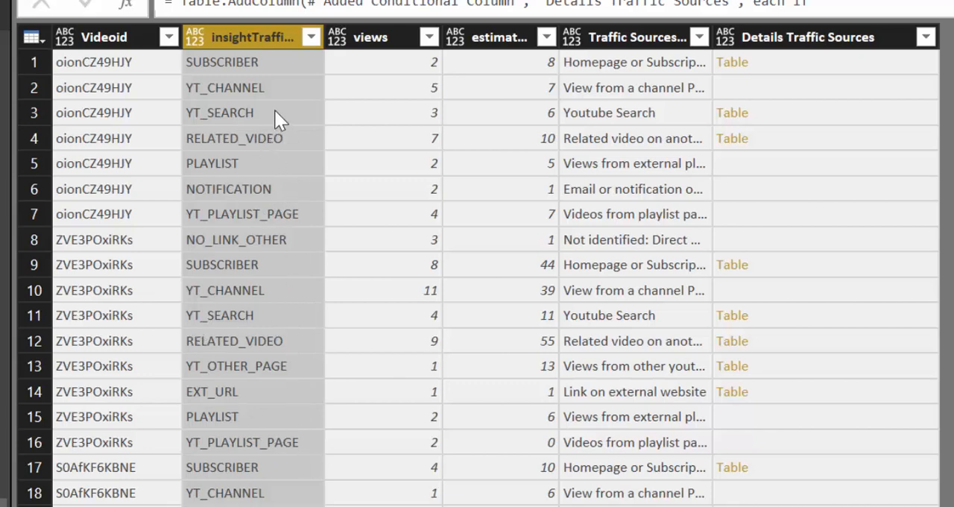
mouse_move(462, 81)
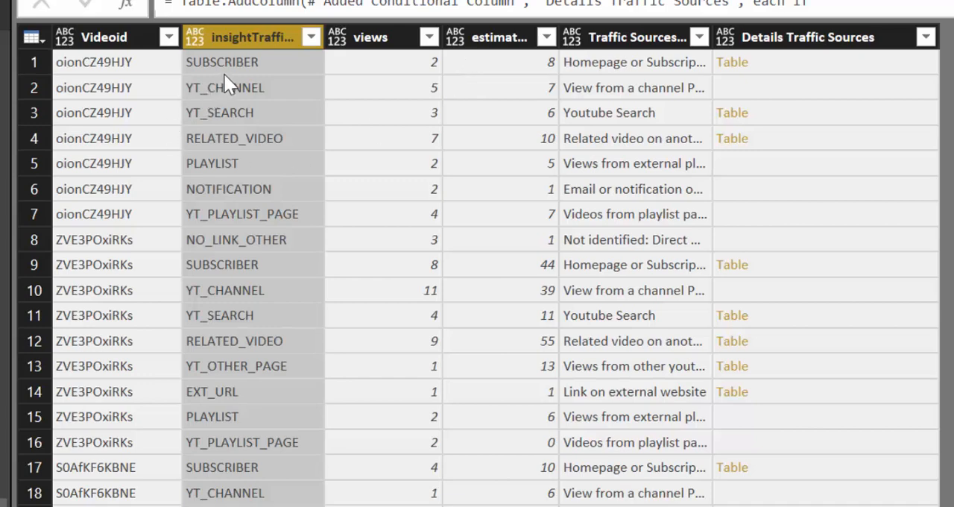
mouse_move(271, 52)
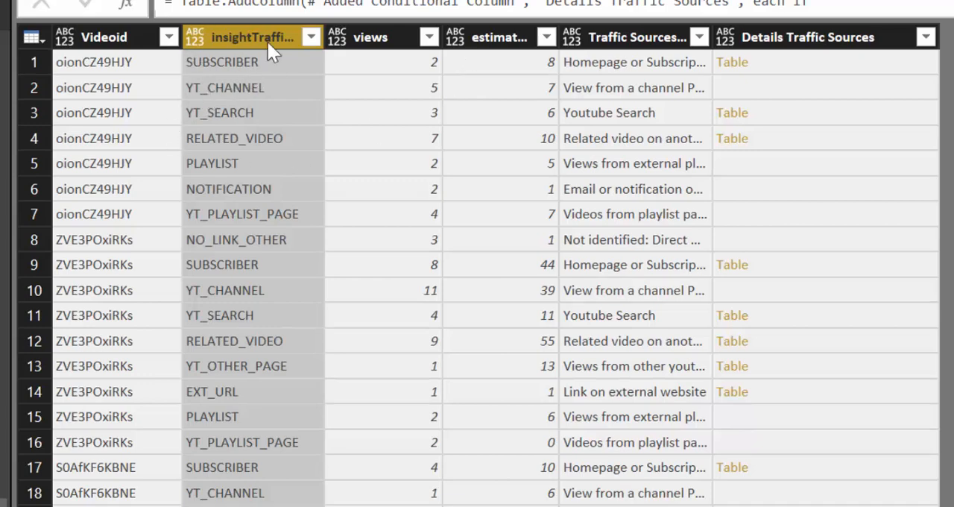
mouse_move(223, 71)
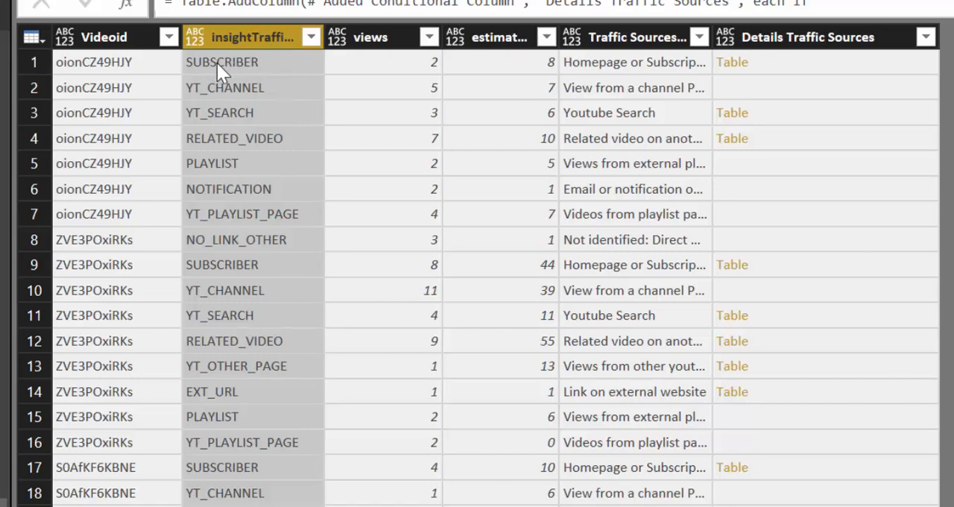
mouse_move(210, 75)
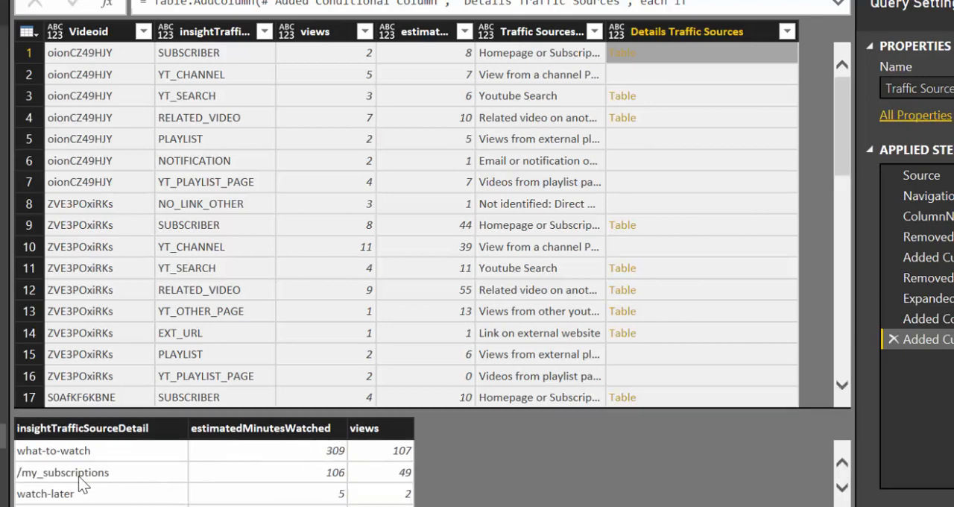
mouse_move(116, 454)
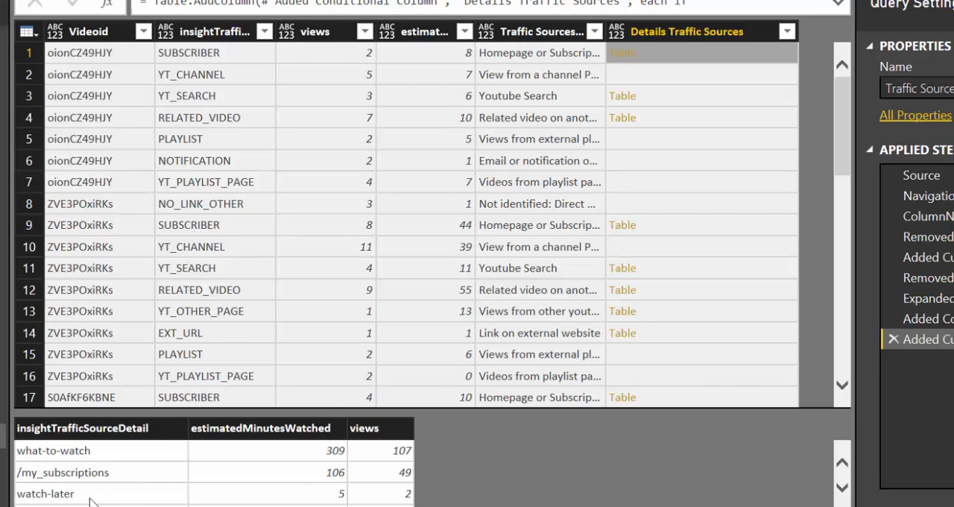
mouse_move(176, 161)
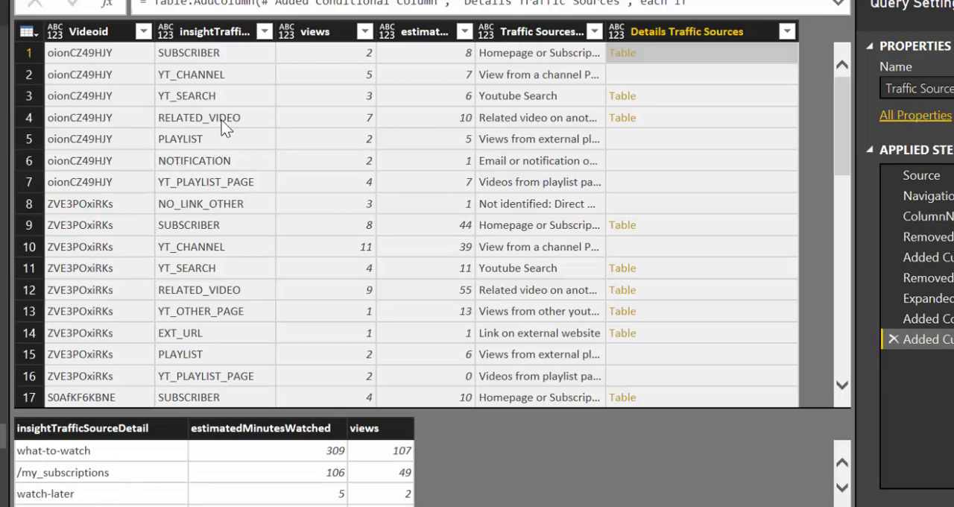
left_click(700, 116)
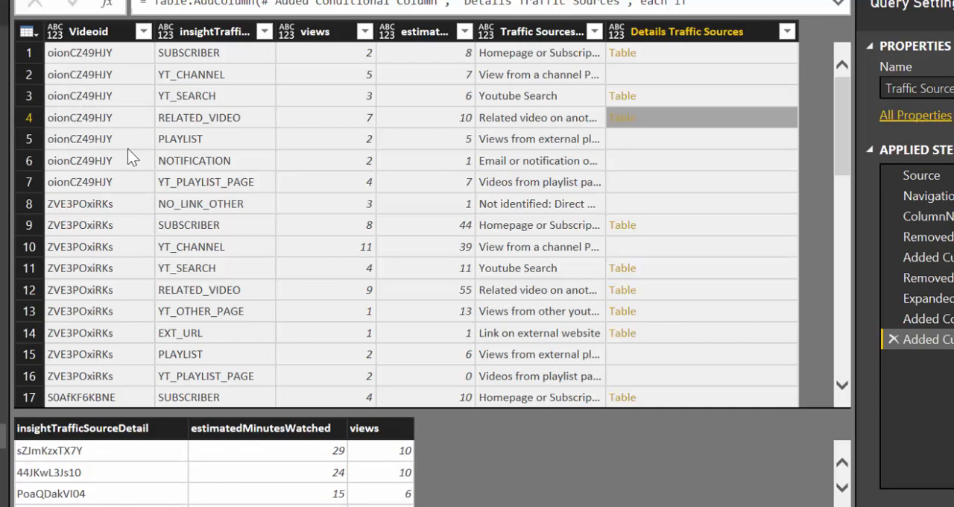
mouse_move(326, 119)
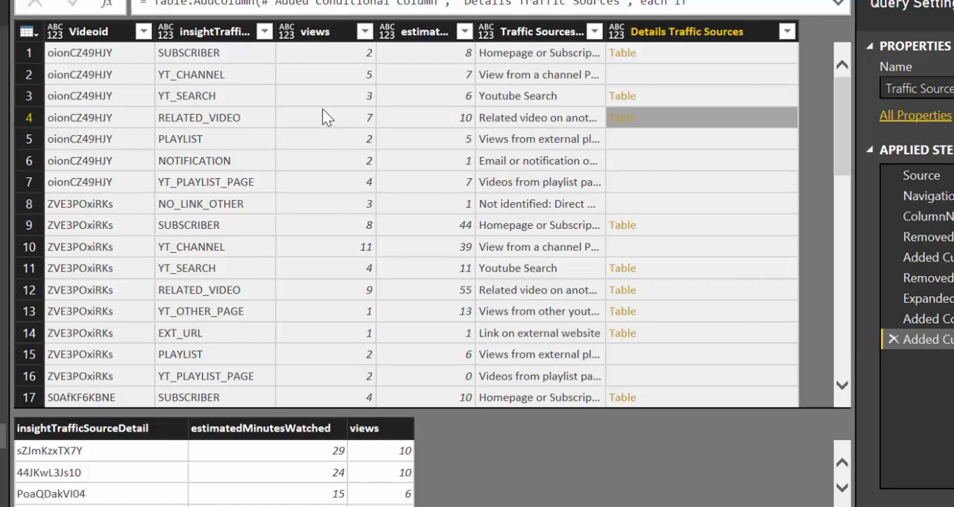
mouse_move(399, 84)
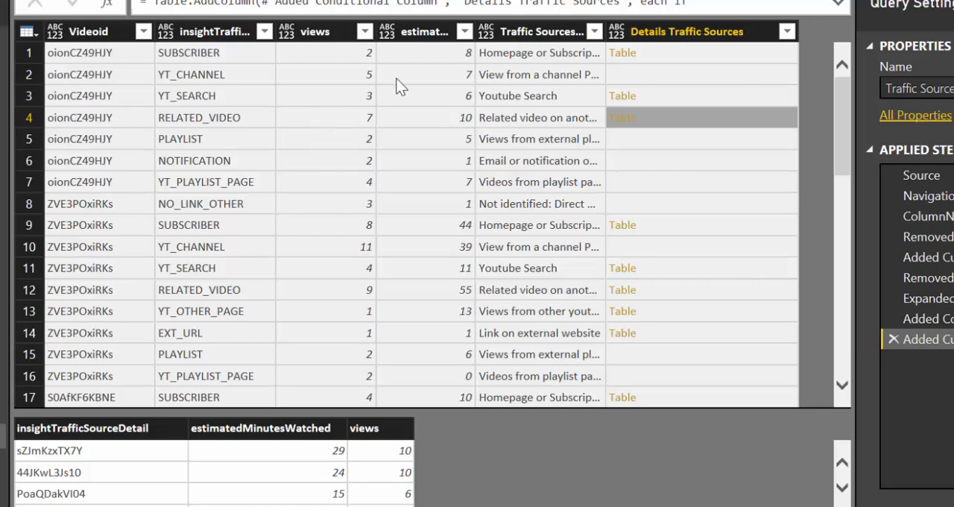
mouse_move(605, 319)
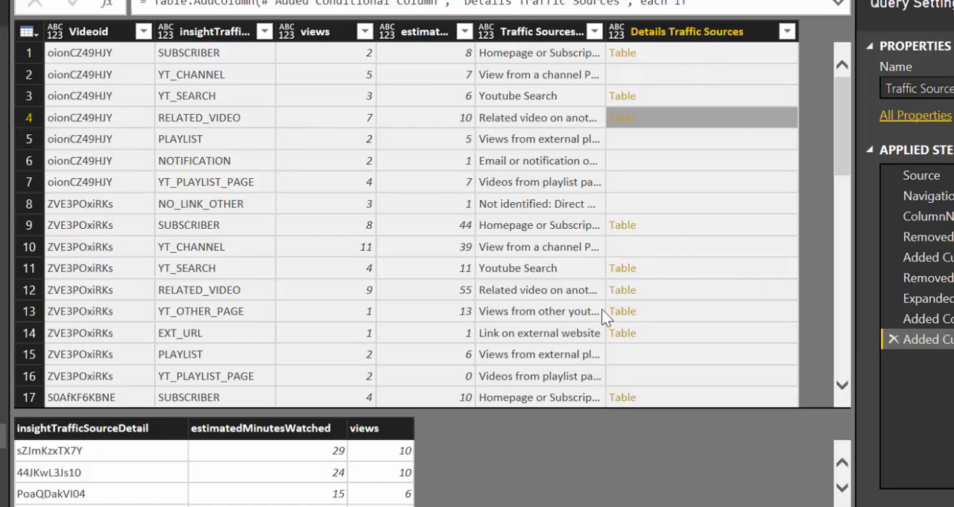
mouse_move(261, 101)
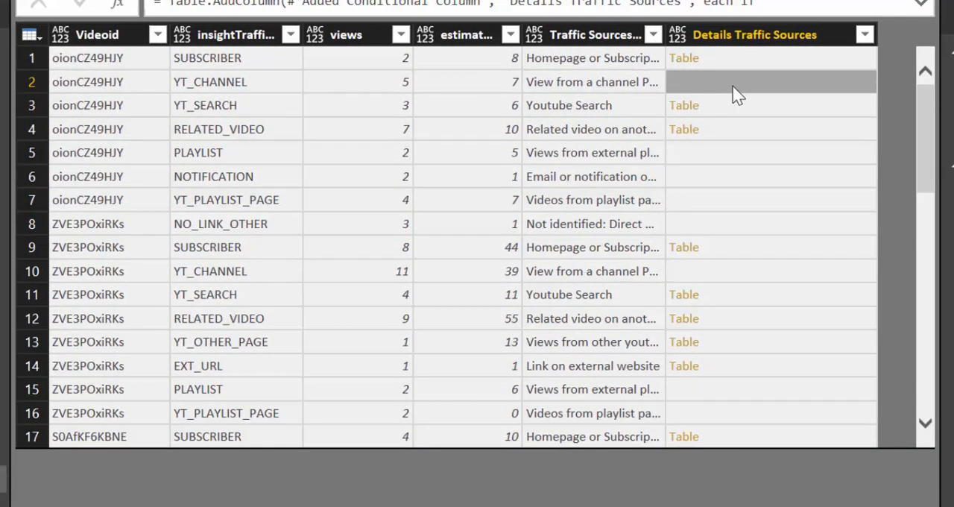
mouse_move(781, 82)
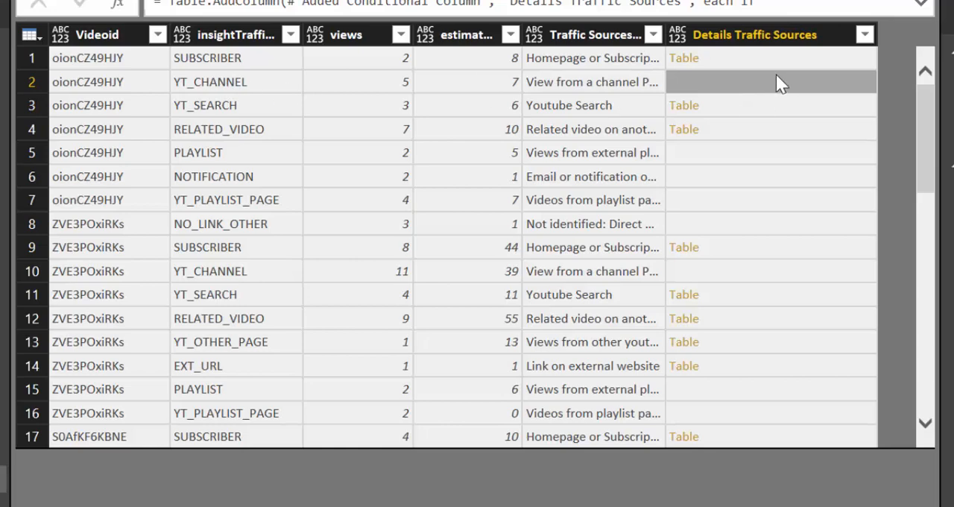
mouse_move(748, 99)
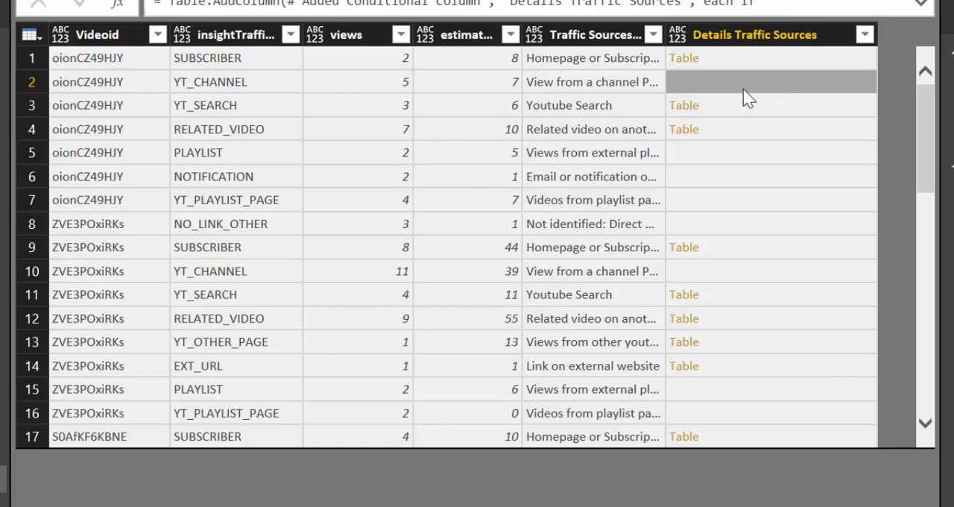
mouse_move(760, 94)
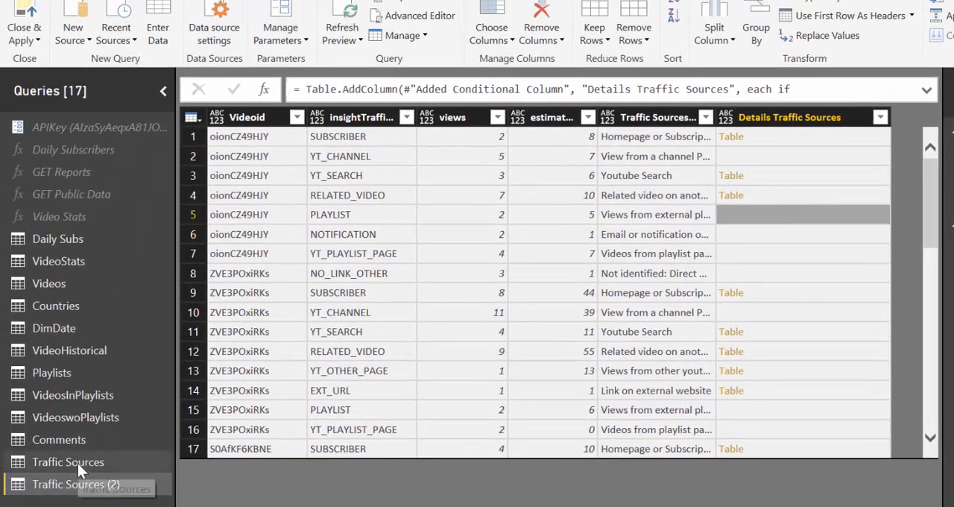
In the Traffic Sources query, check Custom.2 expands to detail, minutes watched, views, Column1, then cancel.
left_click(69, 462)
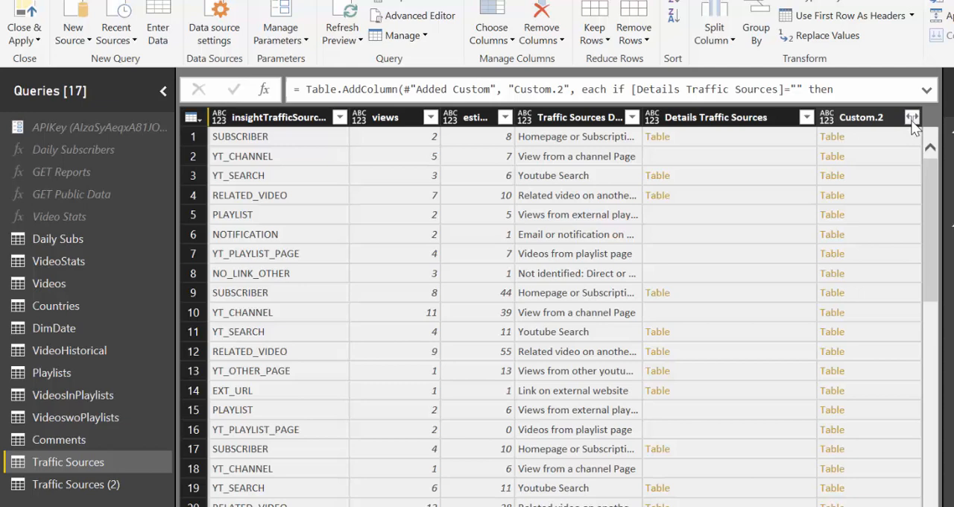
left_click(912, 116)
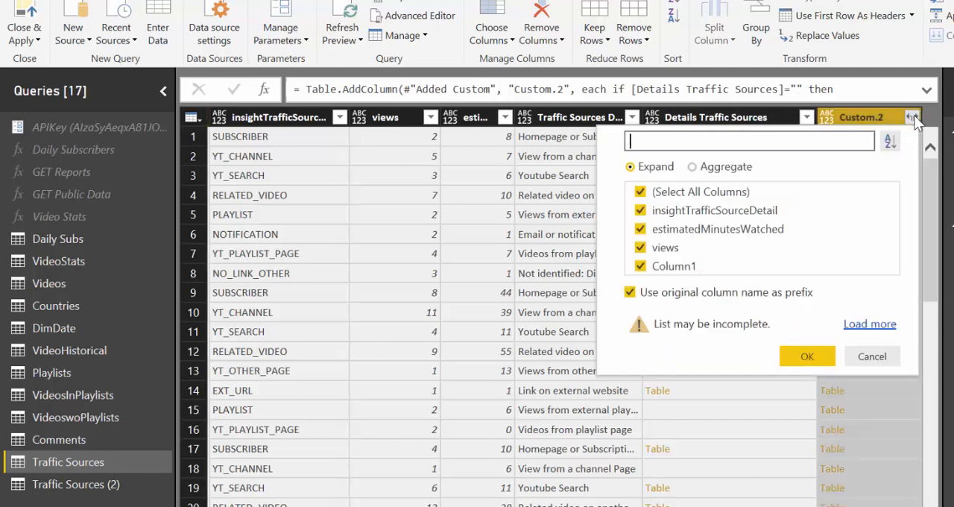
left_click(629, 290)
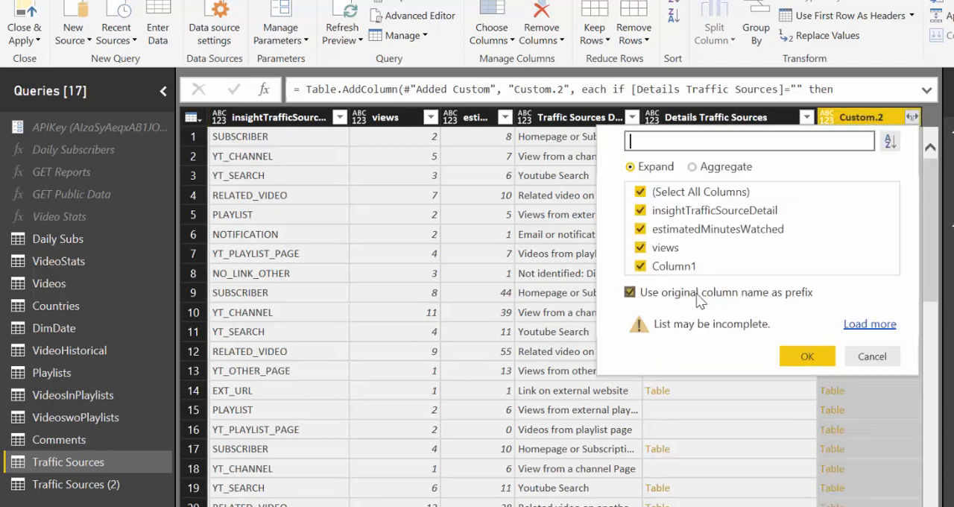
left_click(807, 355)
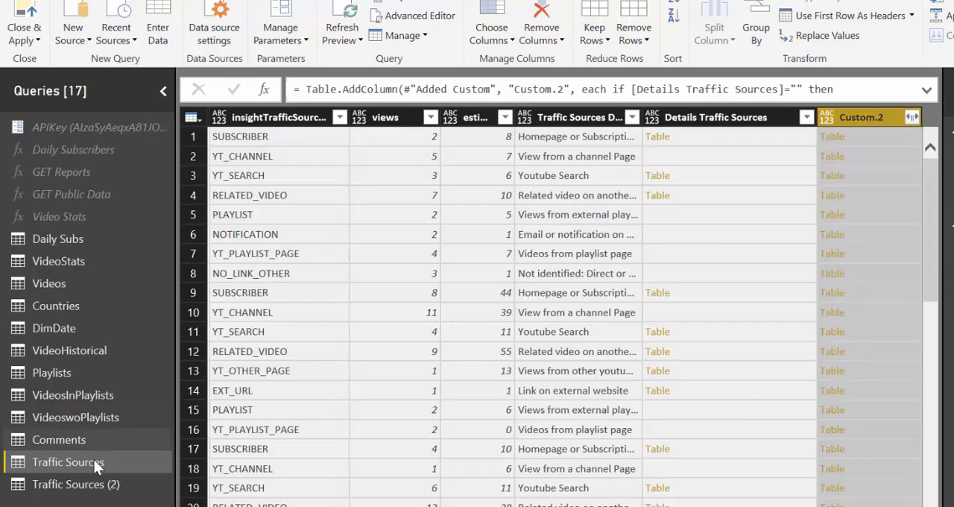
left_click(74, 483)
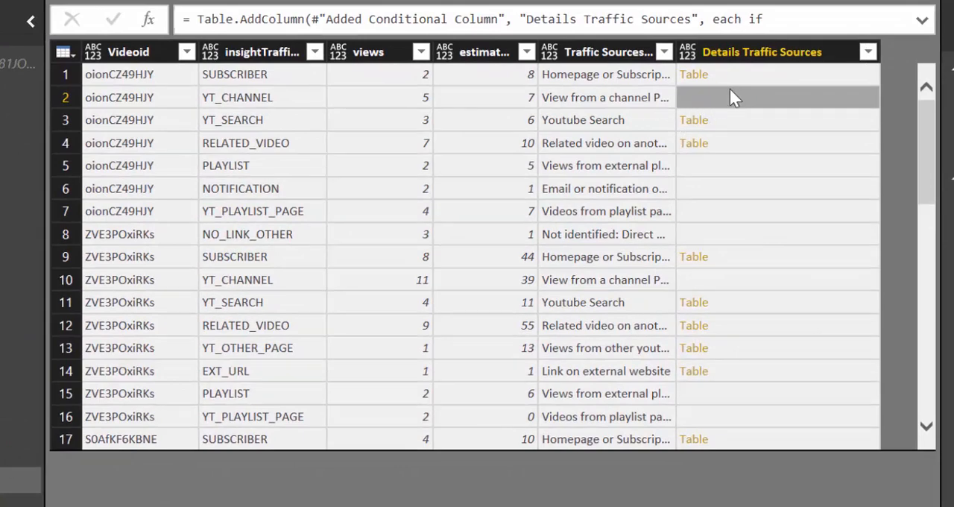
mouse_move(713, 110)
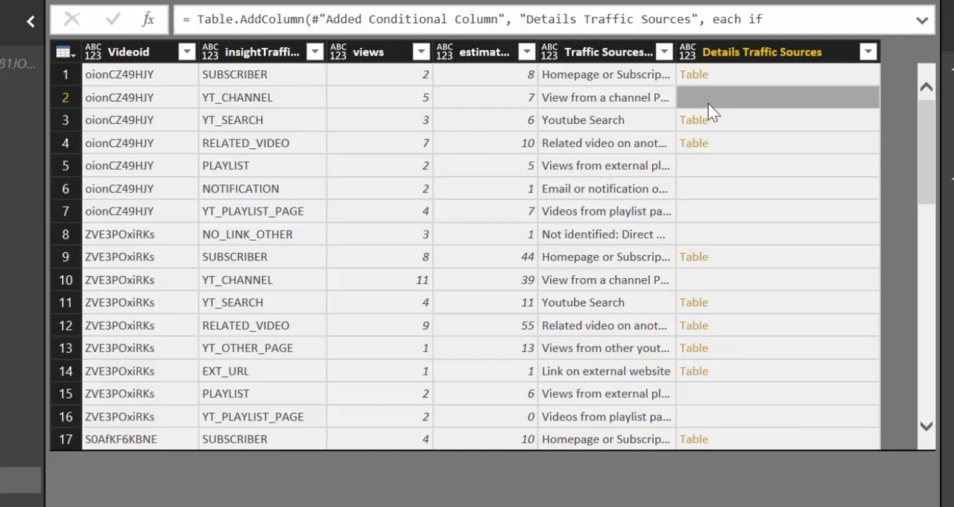
mouse_move(713, 113)
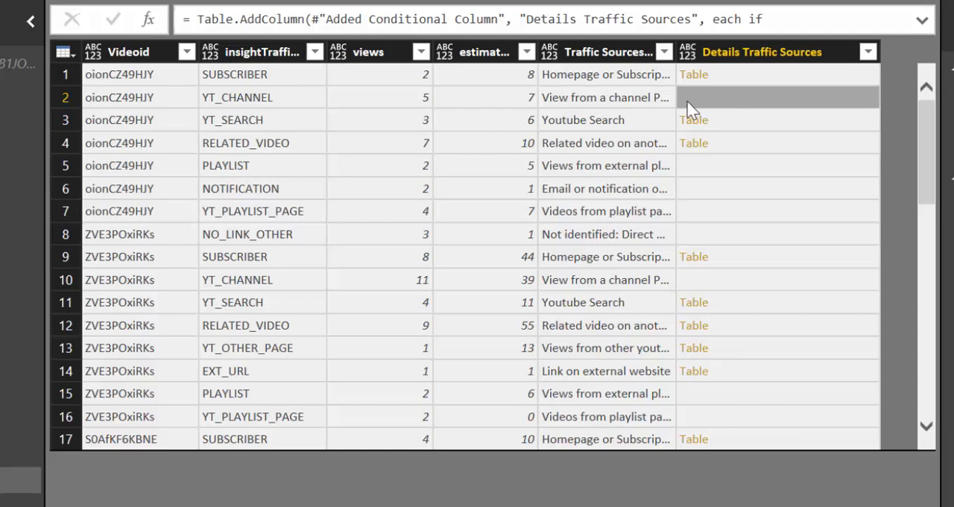
mouse_move(684, 103)
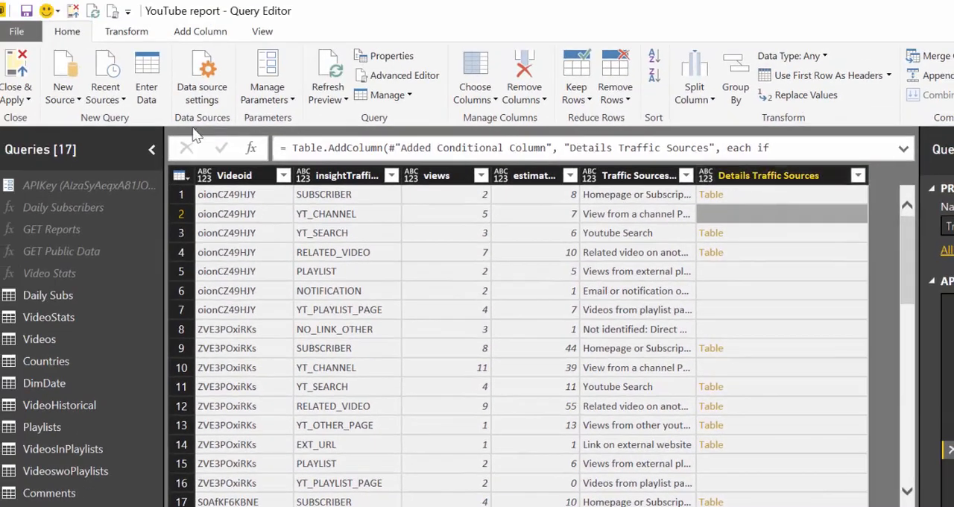
Add a Custom column with formula Table.FromColumns({{[Details Traffic Sources]}}).
left_click(200, 30)
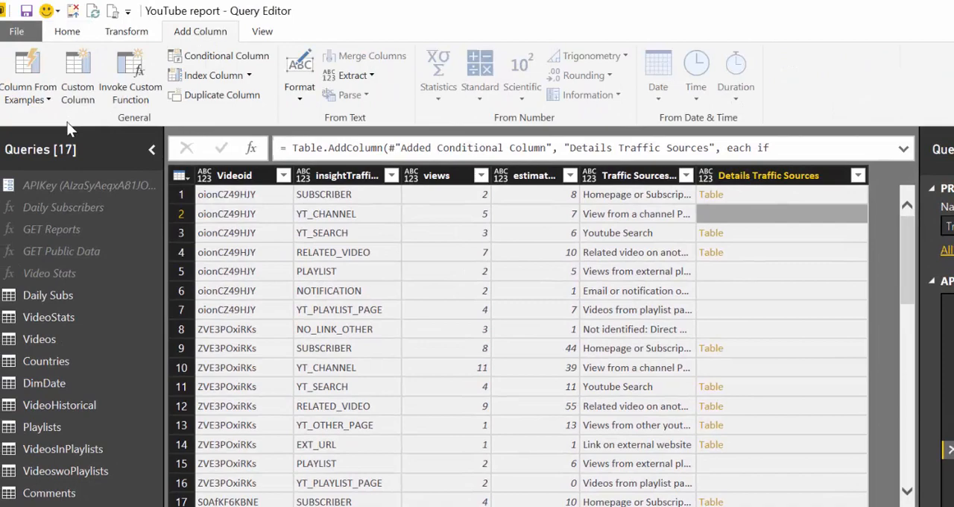
left_click(77, 74)
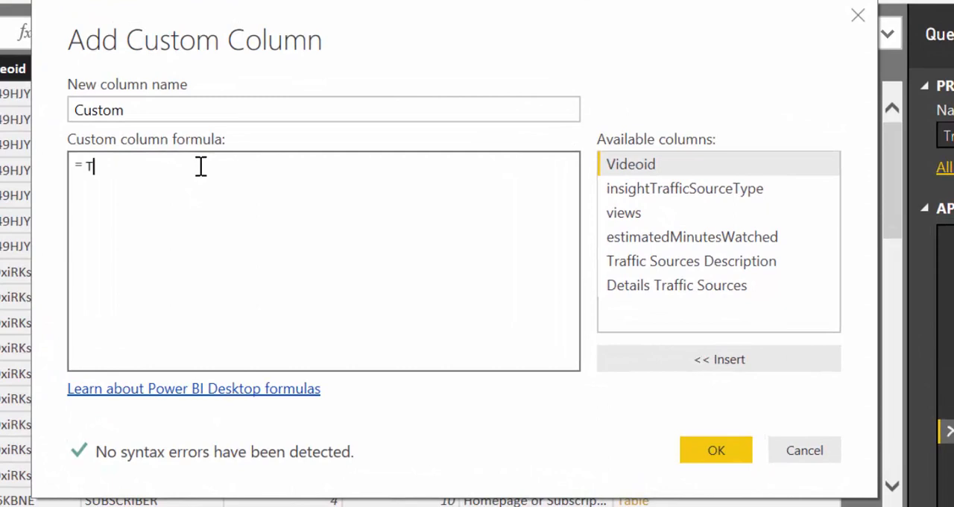
type("able.")
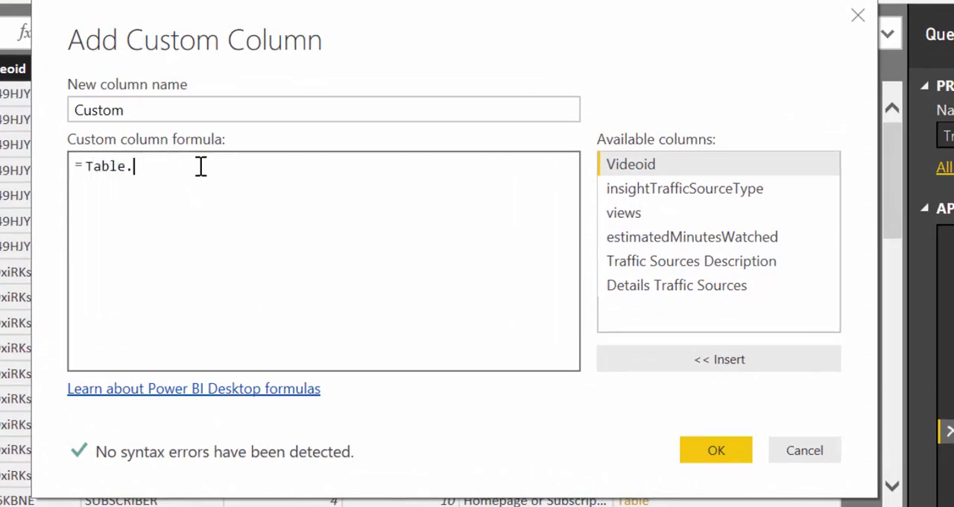
type("FromCo")
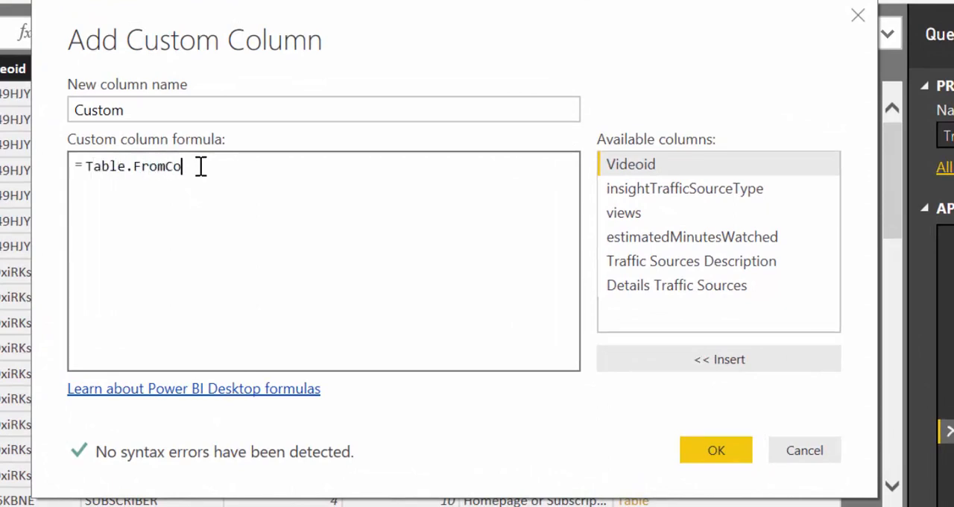
type("lumns")
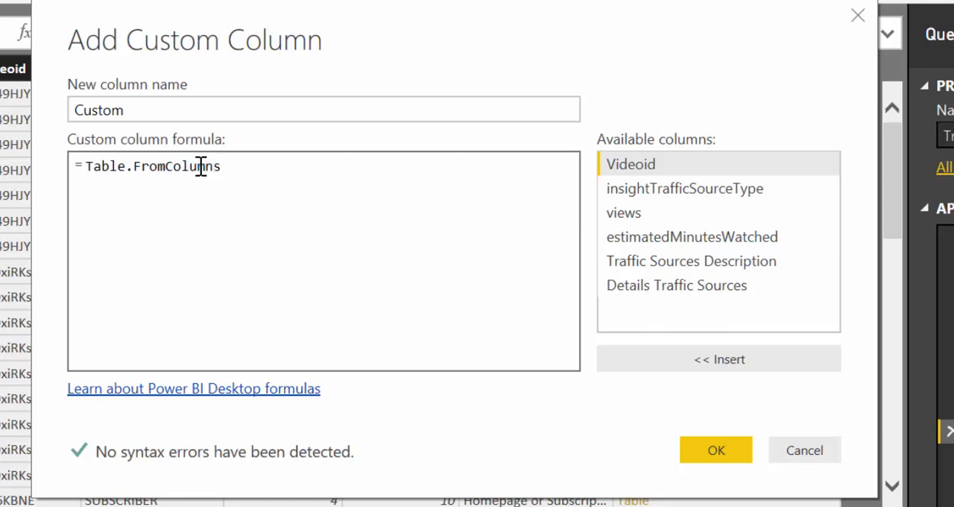
type("(")
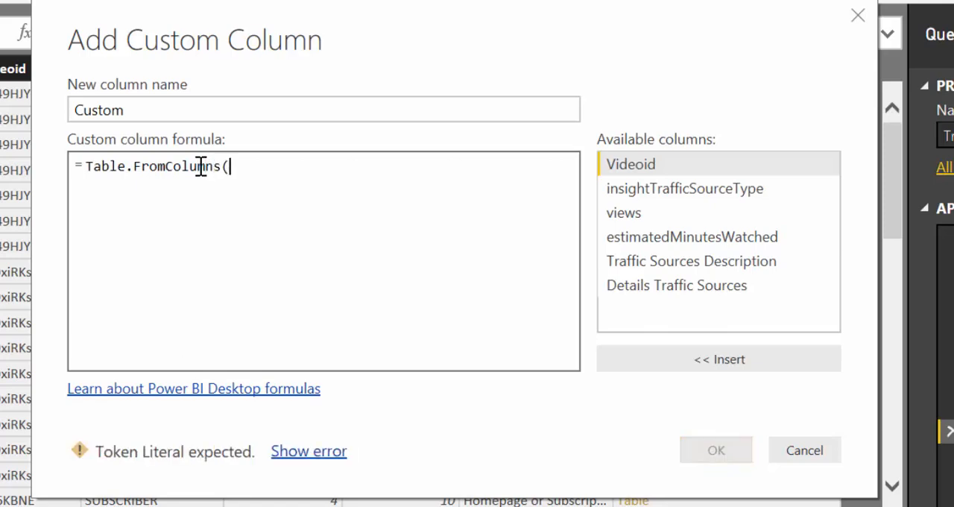
type("{{[Details Traffic Sources")
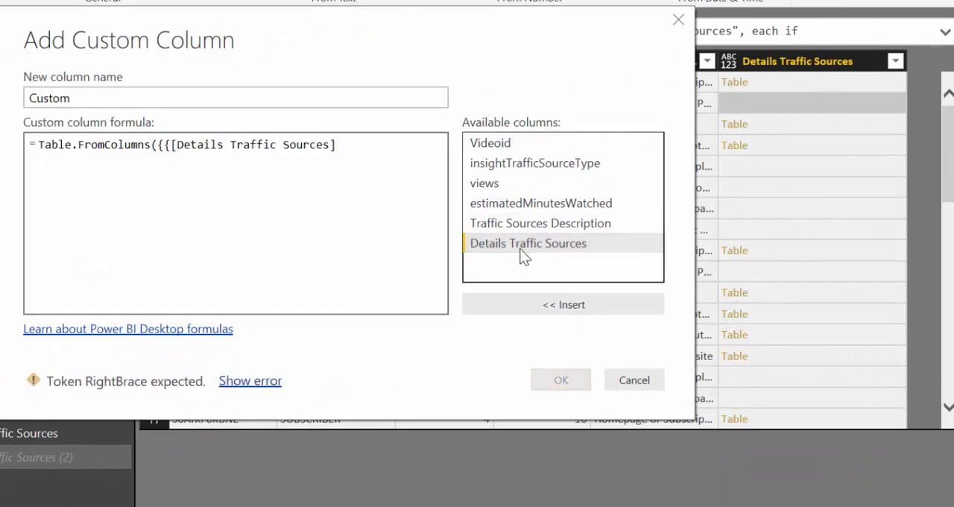
type("}})")
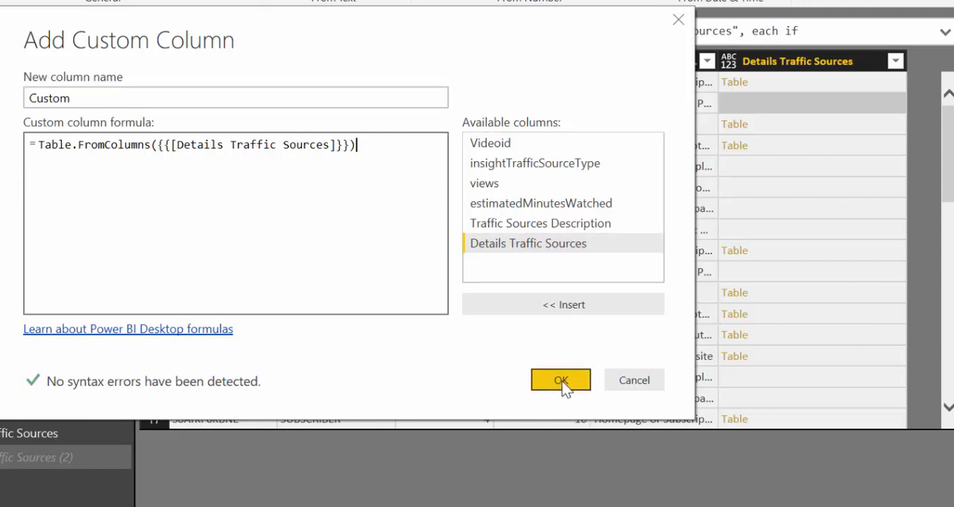
left_click(560, 378)
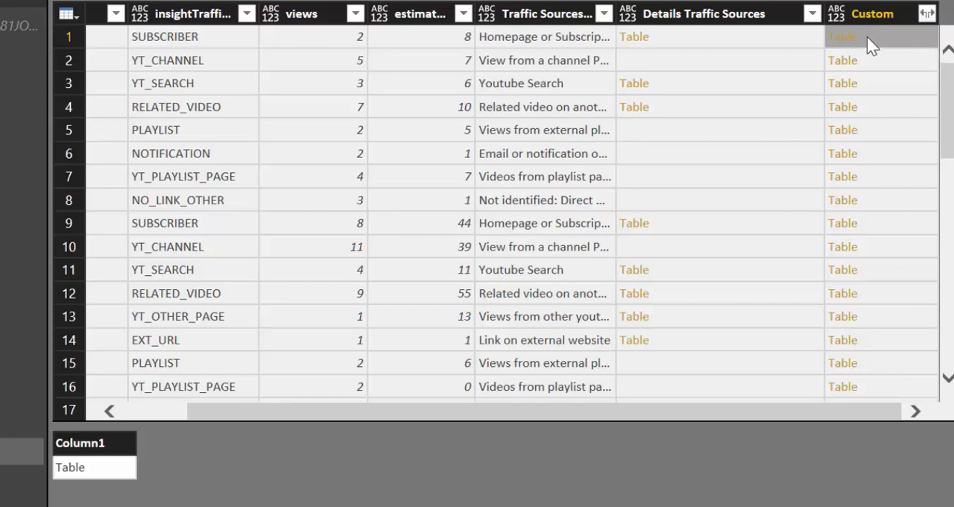
Expand the Custom column into Column1 without the original column name prefix.
left_click(927, 13)
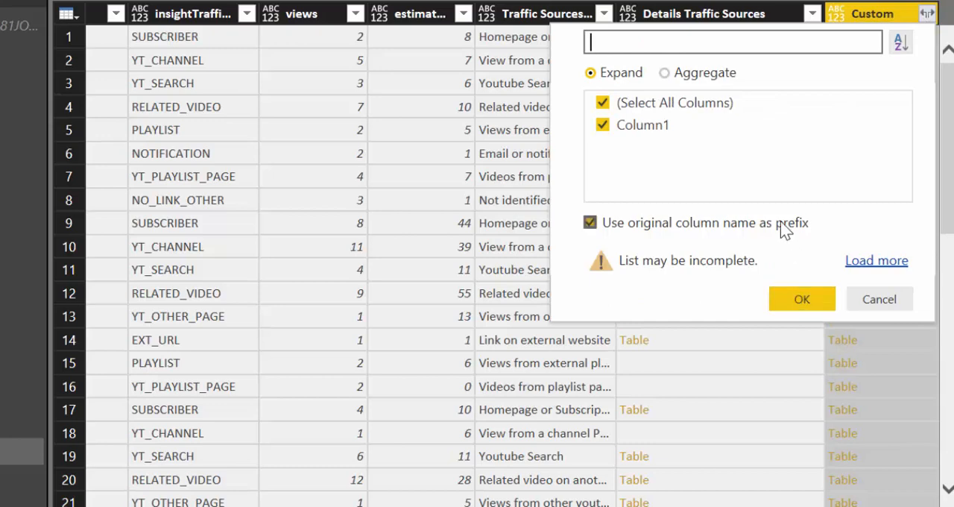
left_click(801, 298)
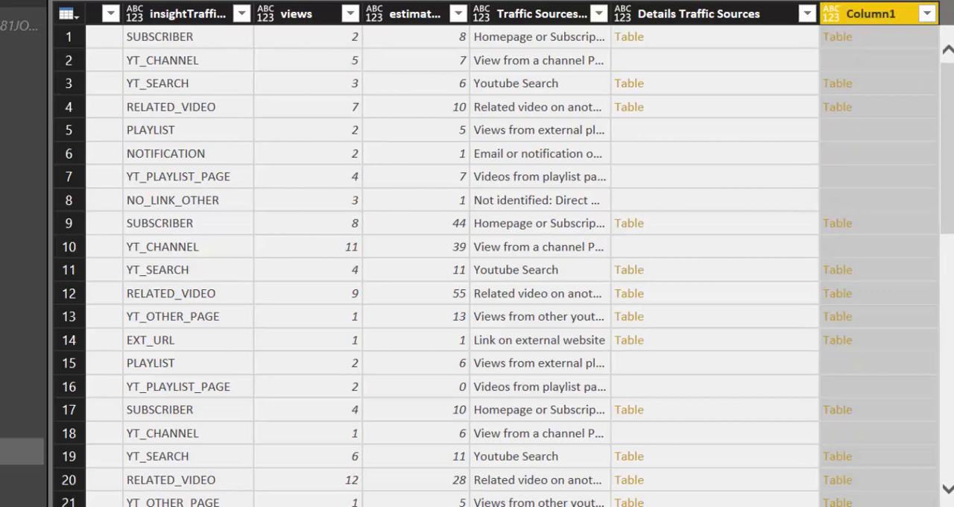
mouse_move(849, 63)
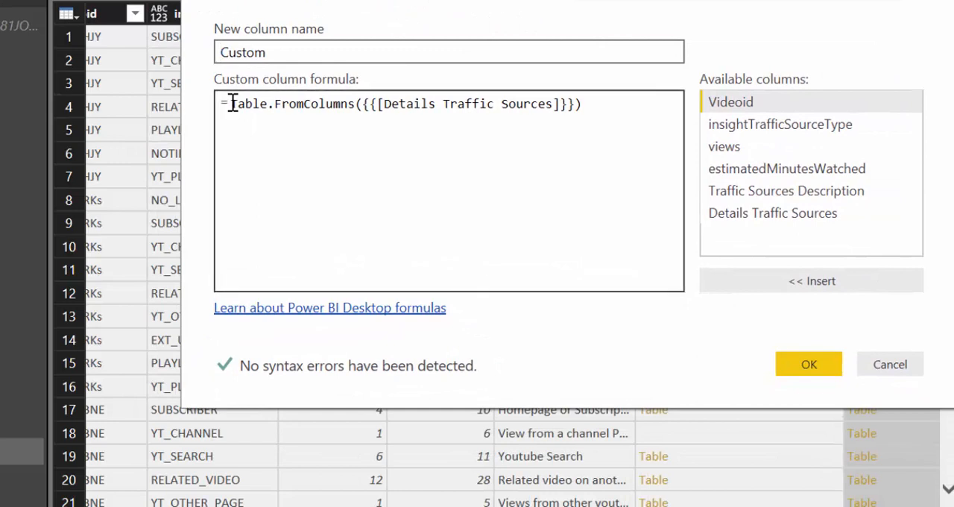
Wrap the formula as if [Details Traffic Sources]="" then ... else [Details Traffic Sources].
type("if")
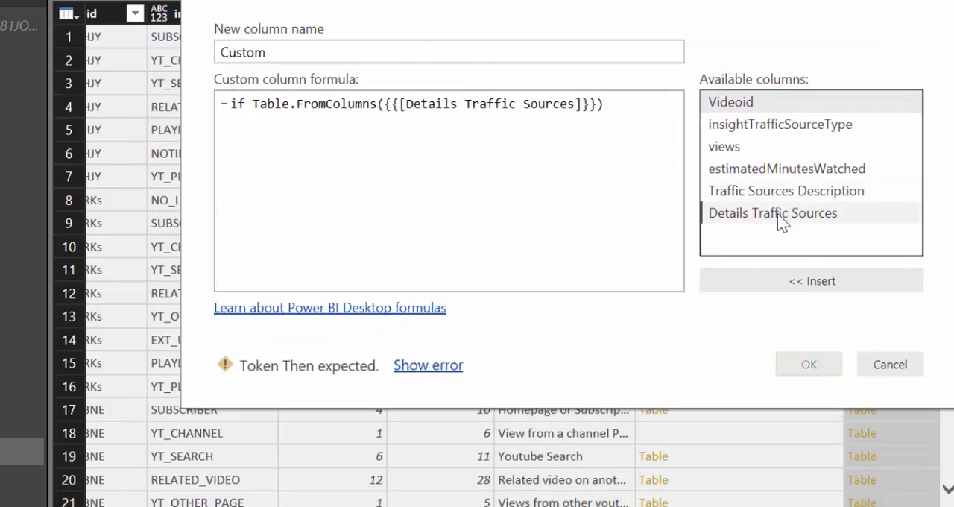
type("[Details Traffic Sources]=")
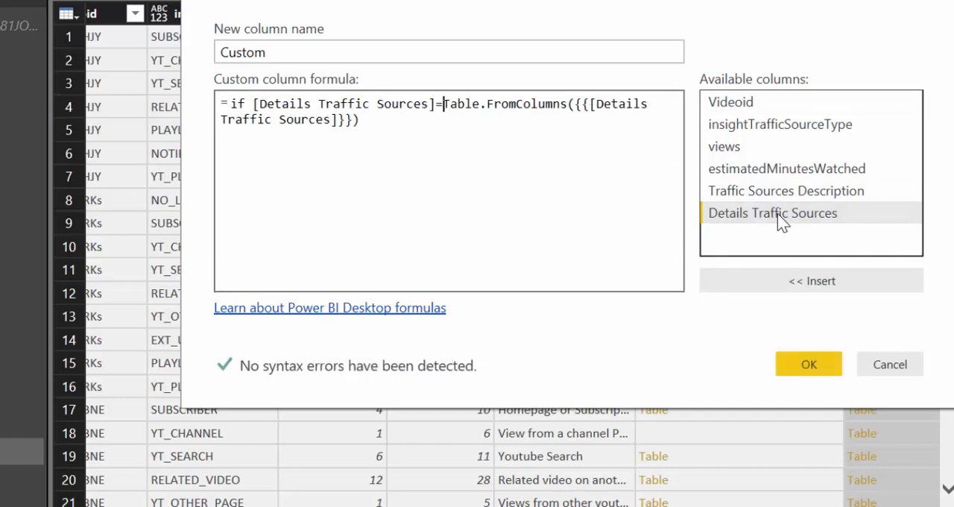
type("\"\"")
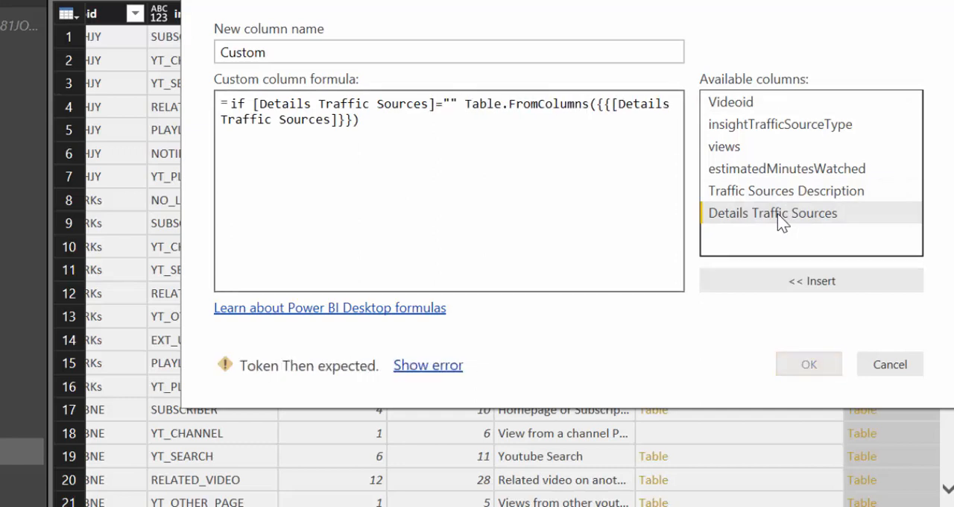
type("then")
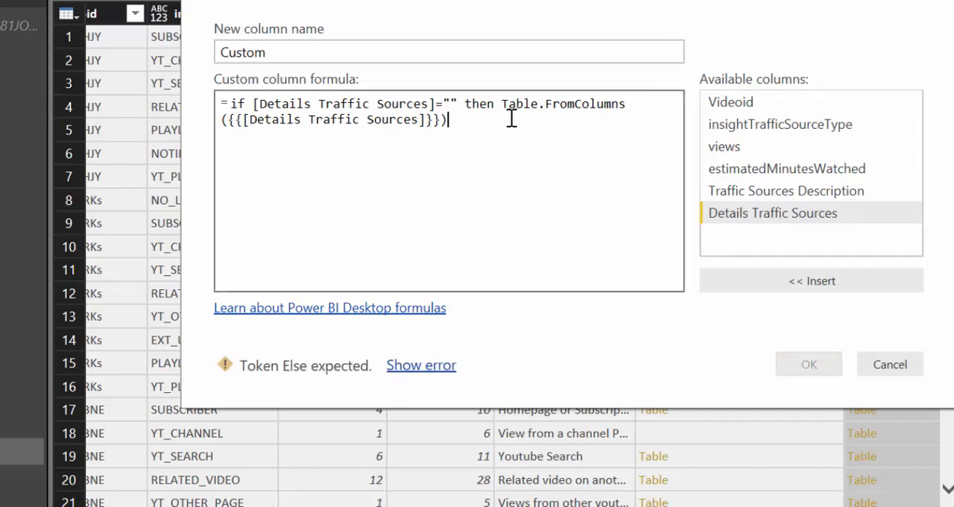
type("else")
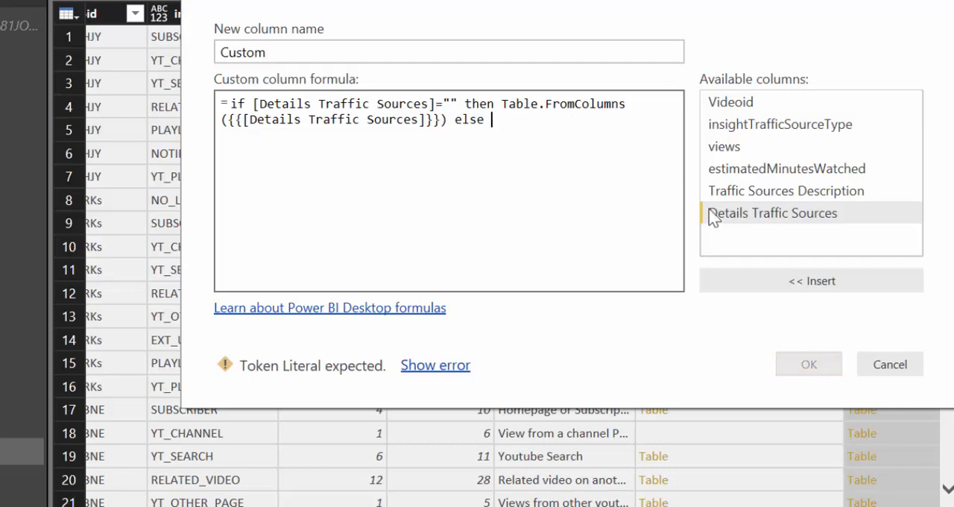
double_click(771, 212)
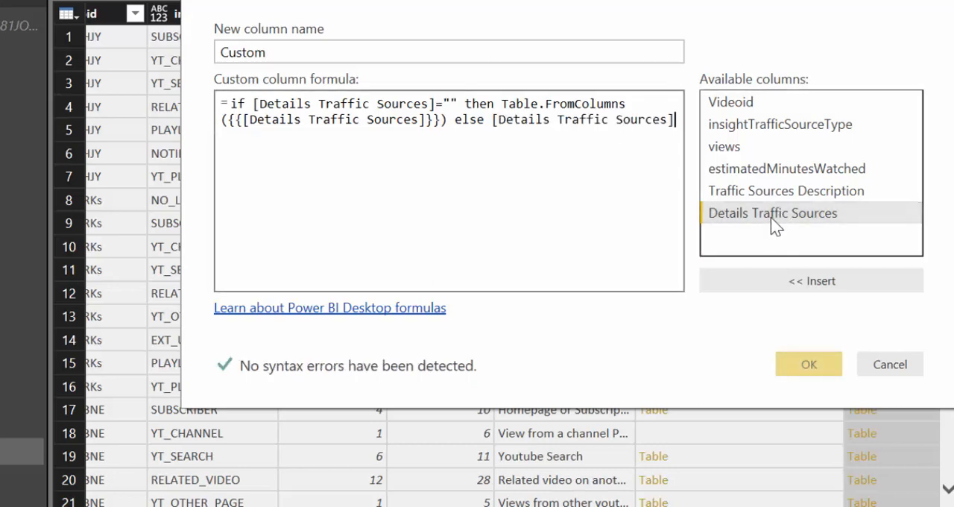
left_click(807, 364)
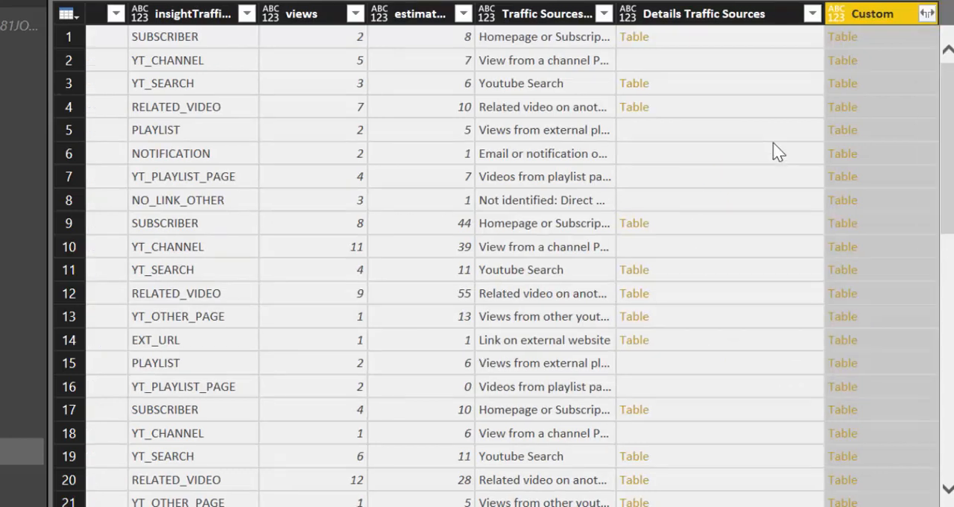
Preview Custom tables, including one from a blank Details cell, then list its expandable fields.
left_click(842, 36)
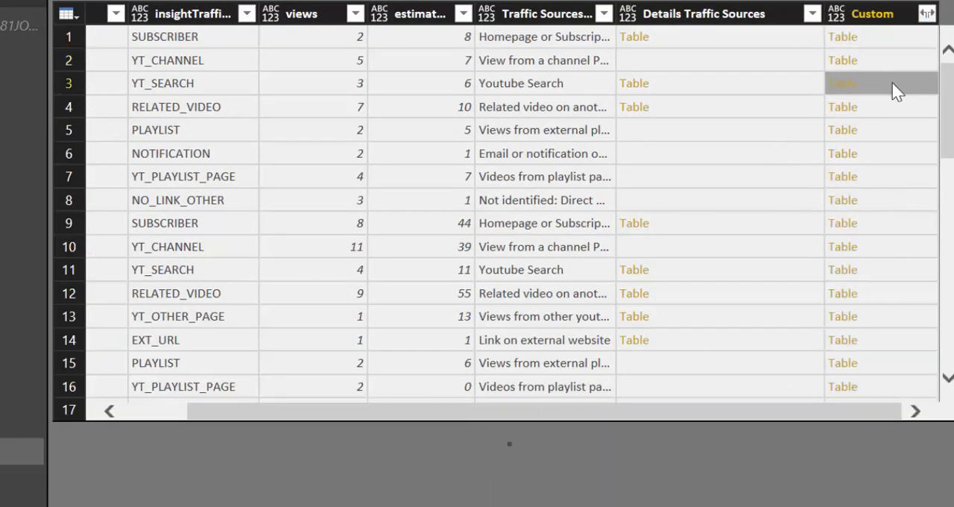
left_click(882, 108)
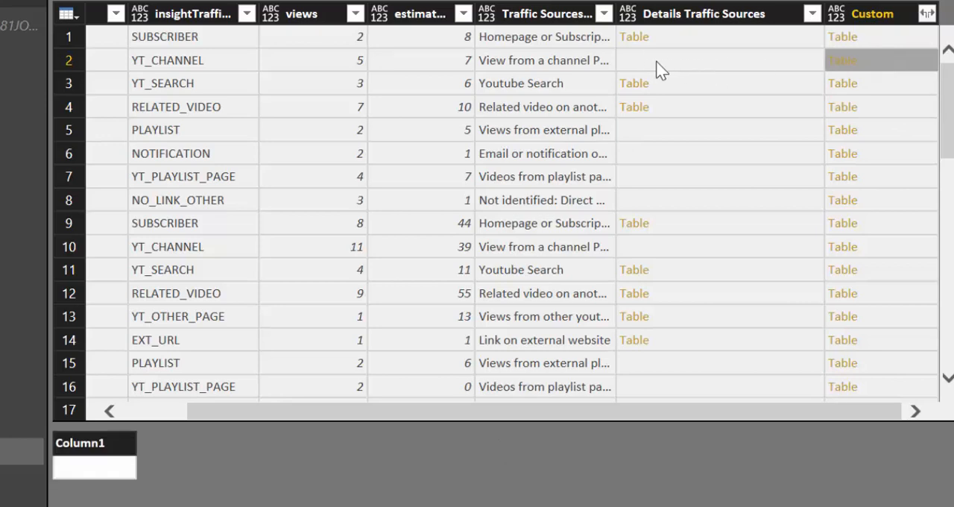
mouse_move(936, 22)
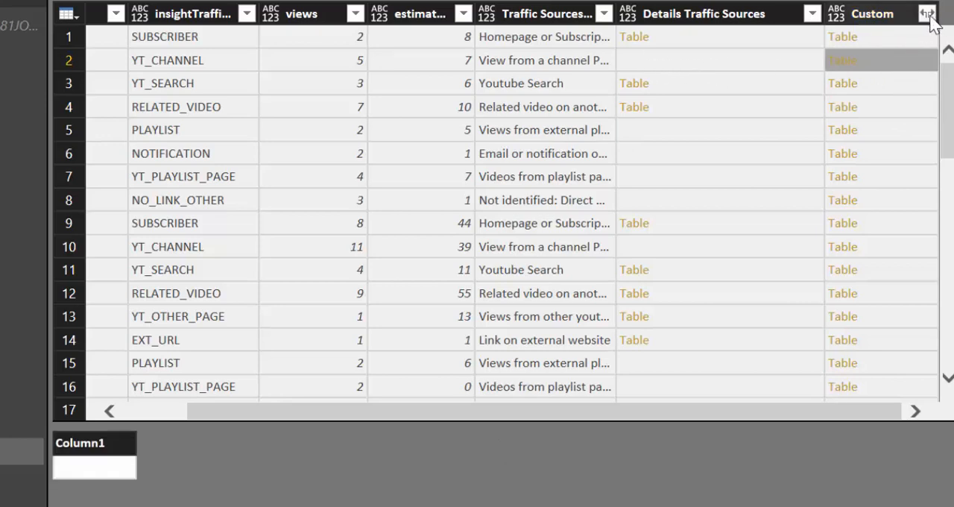
left_click(927, 13)
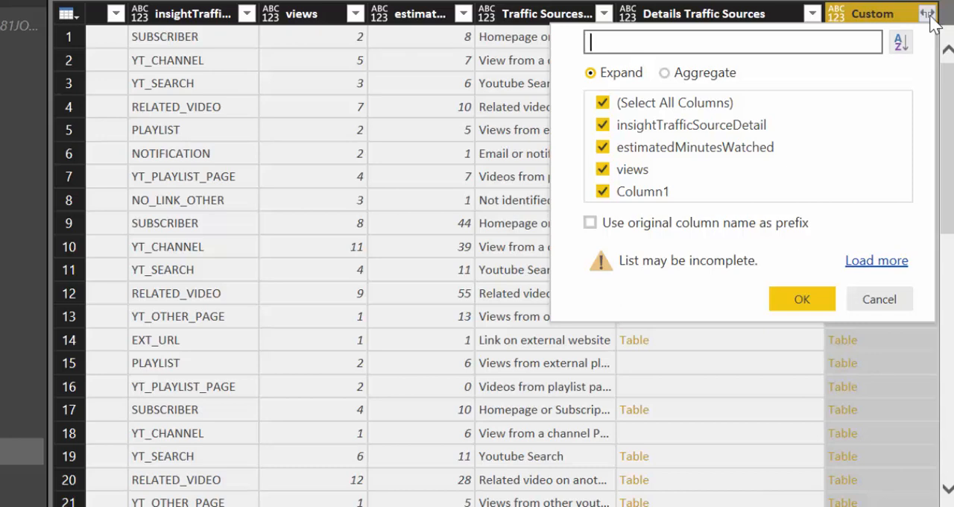